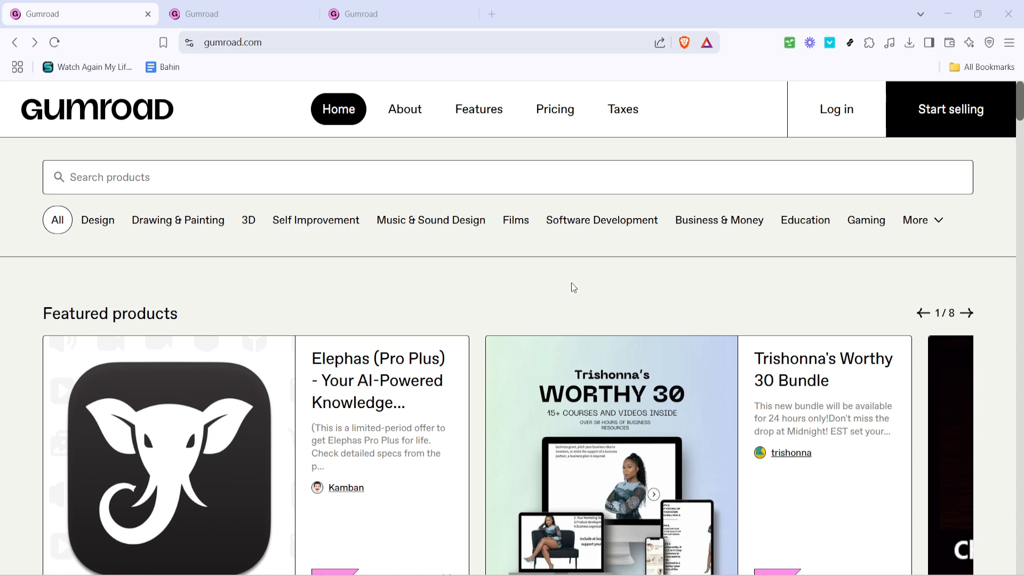
Switch to the browser tab showing Gumroad's Log in page
left_click(601, 220)
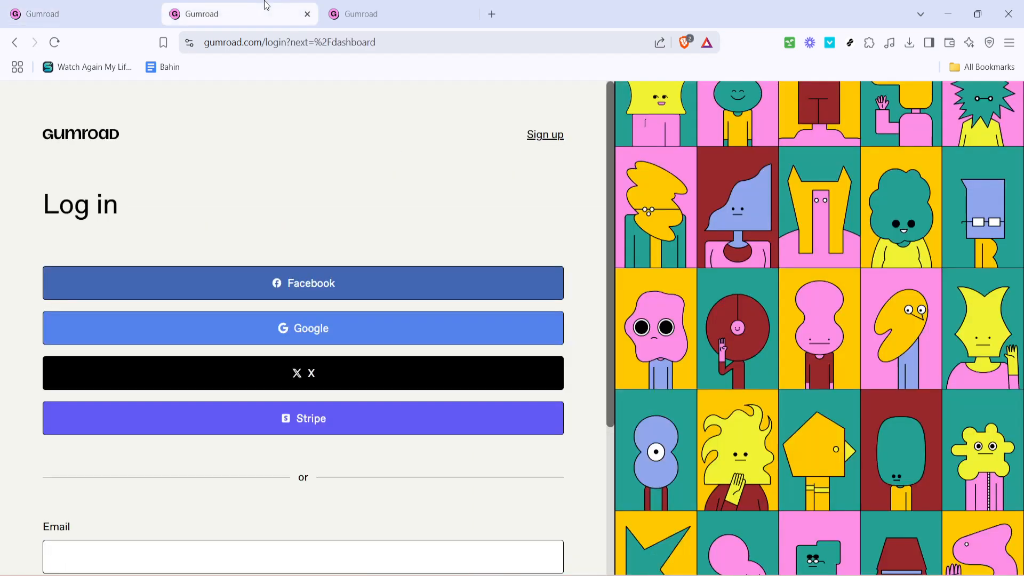
mouse_move(331, 333)
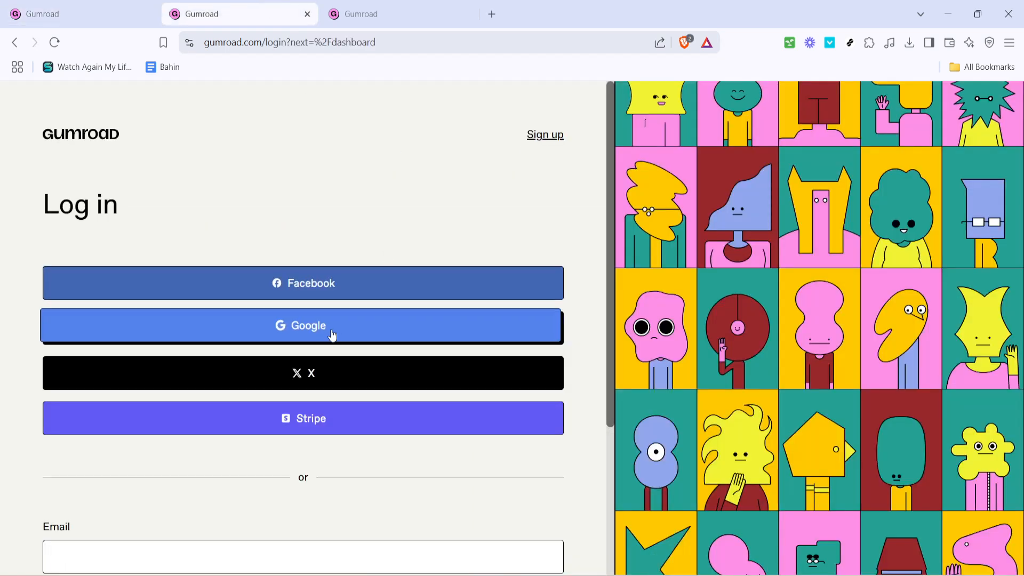
mouse_move(366, 356)
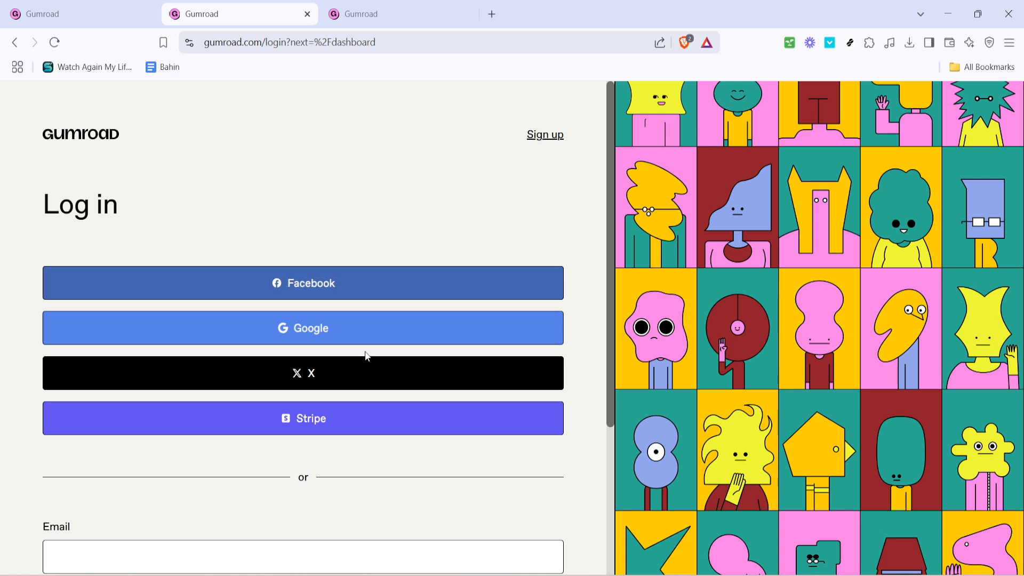
mouse_move(320, 328)
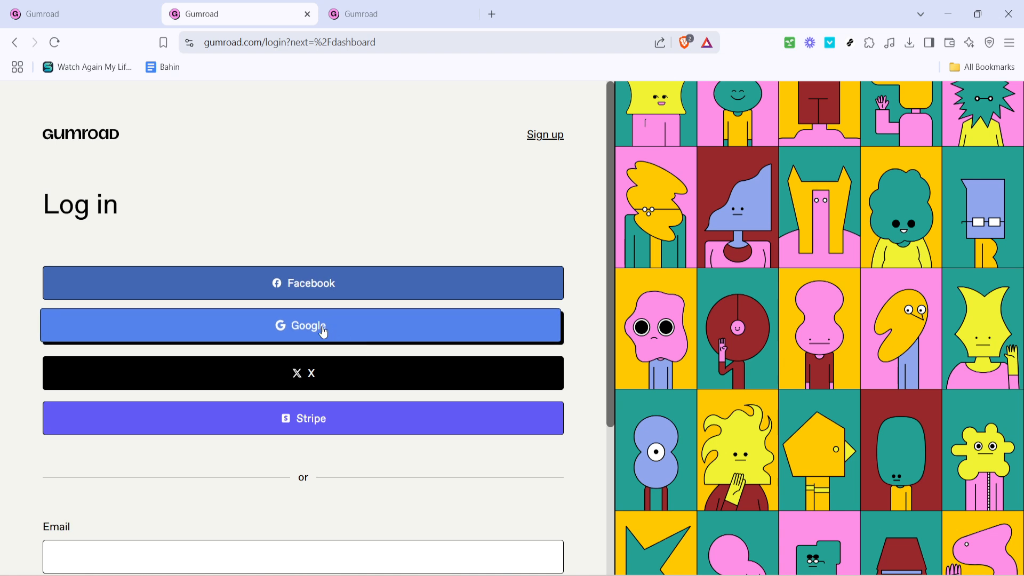
mouse_move(273, 307)
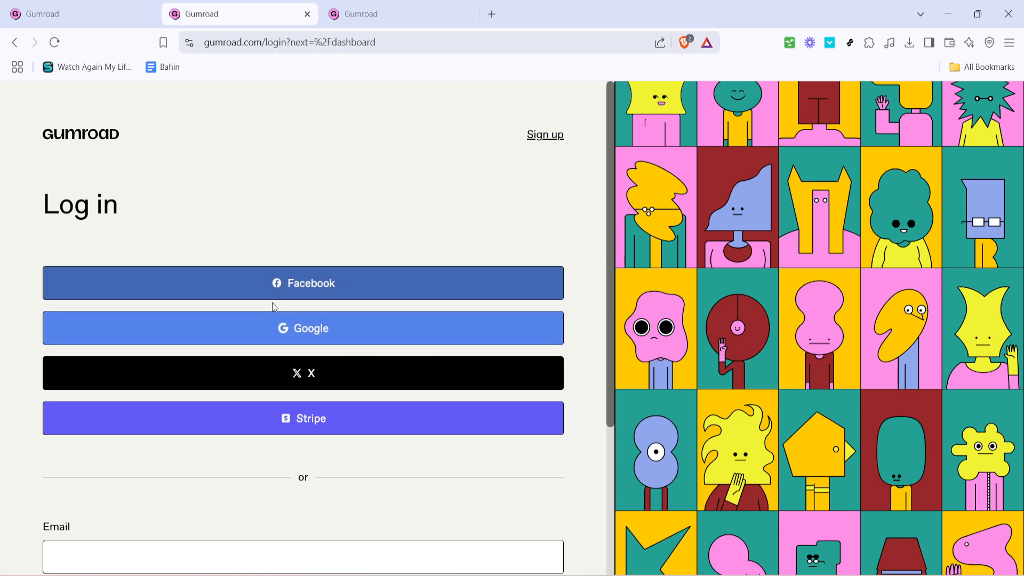
mouse_move(302, 201)
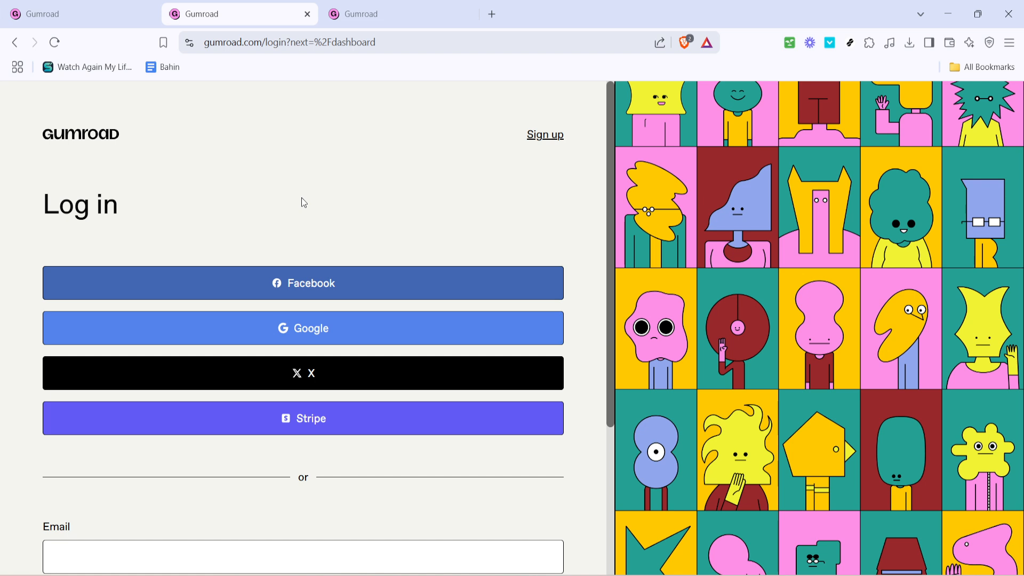
Return to the dashboard tab and show the Products list with its unpublished items
left_click(398, 13)
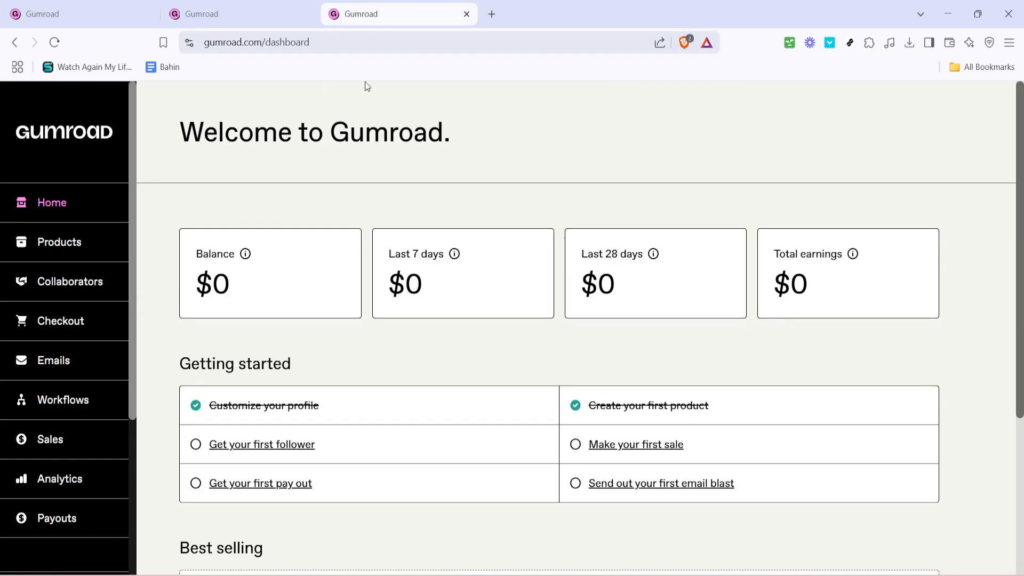
mouse_move(58, 242)
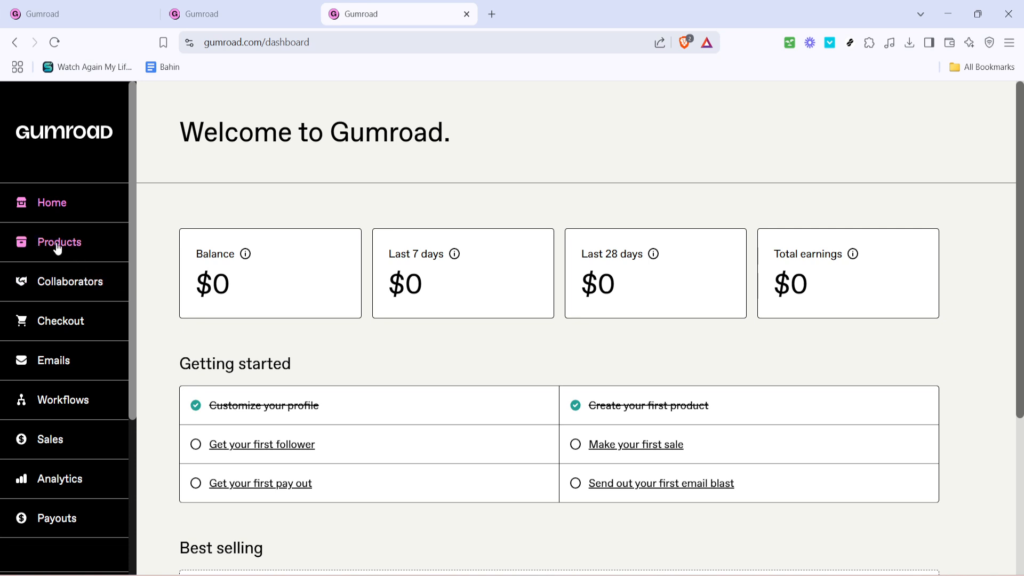
left_click(59, 242)
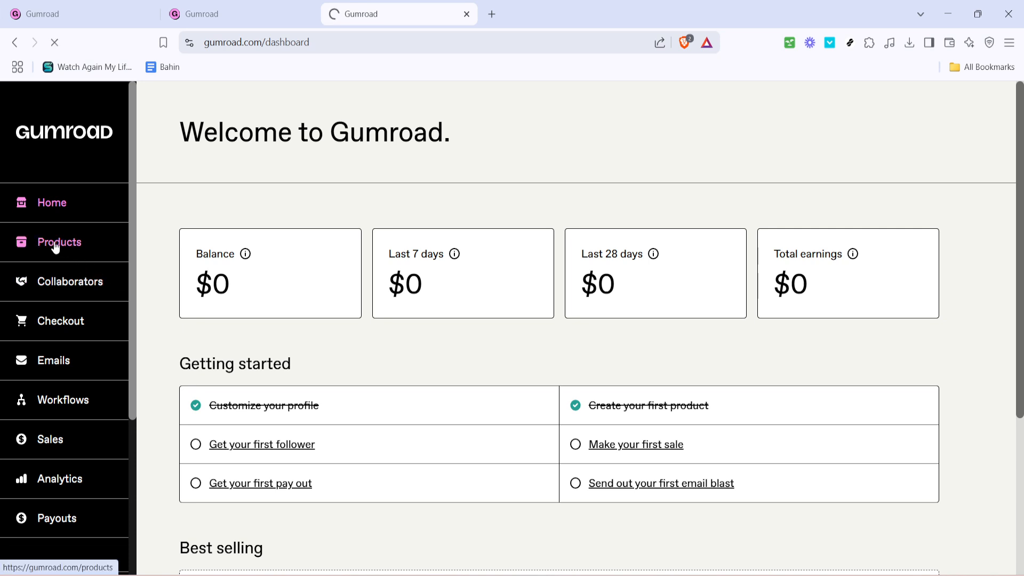
left_click(58, 242)
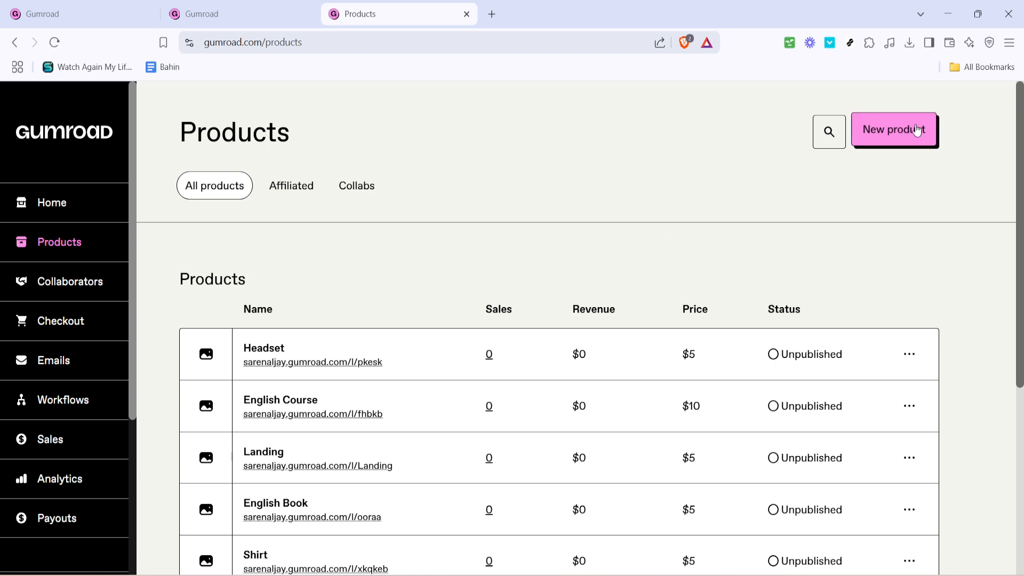
Start a new product and name it 'Product test'
left_click(894, 129)
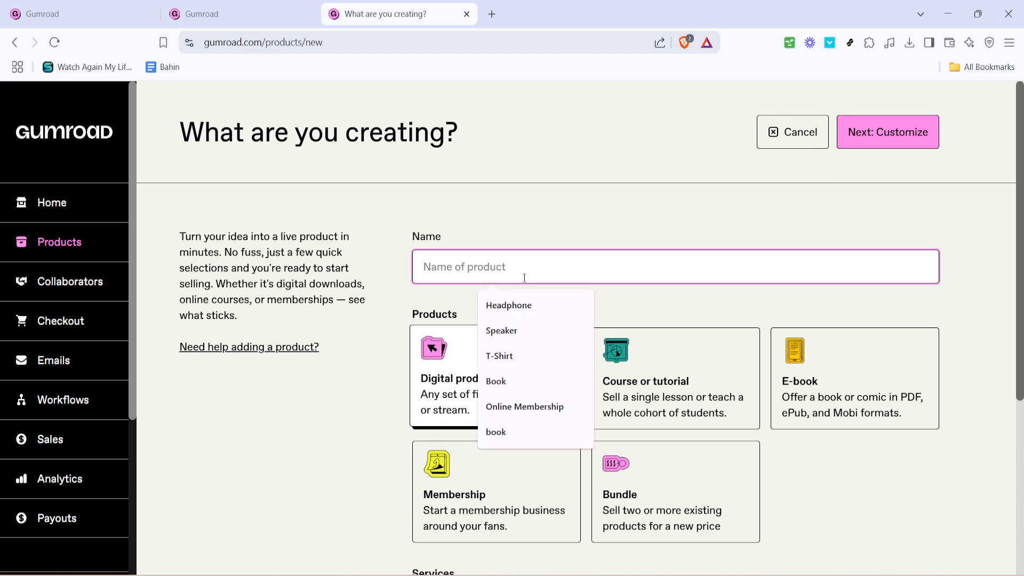
type("Pro")
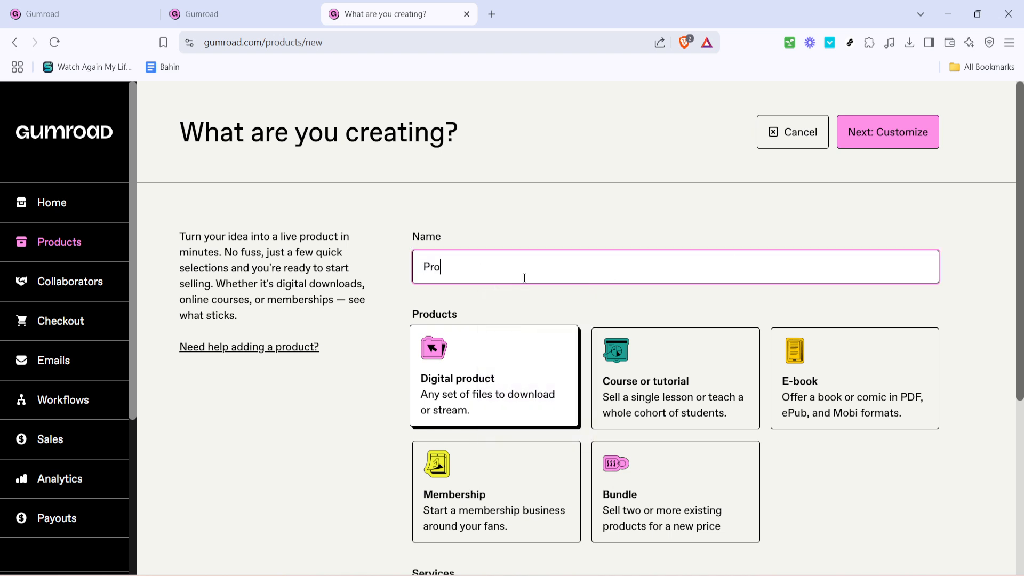
type("duct")
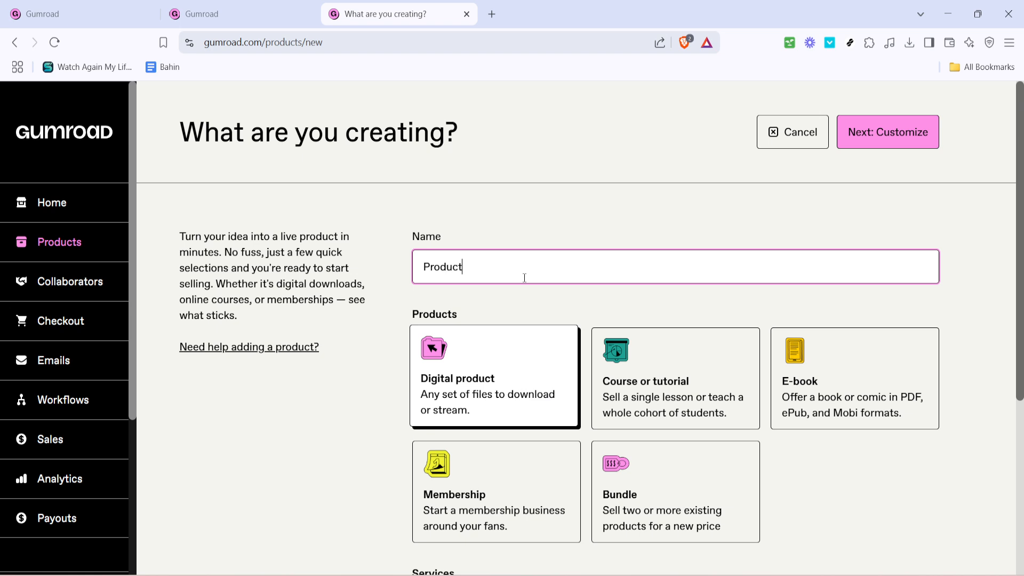
type("test")
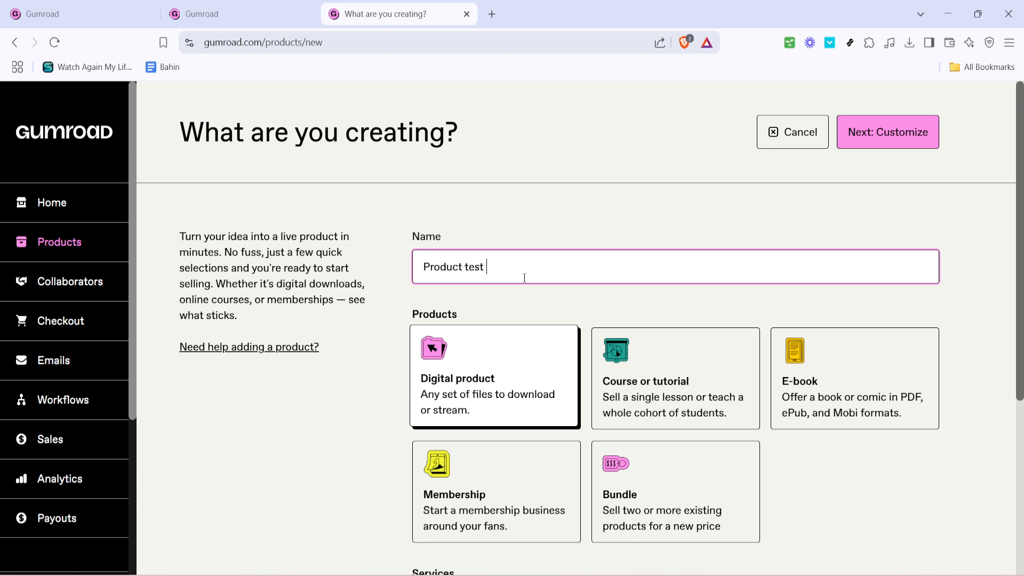
Price the product at $5 and submit it via Next: Customize
scroll("down", 3)
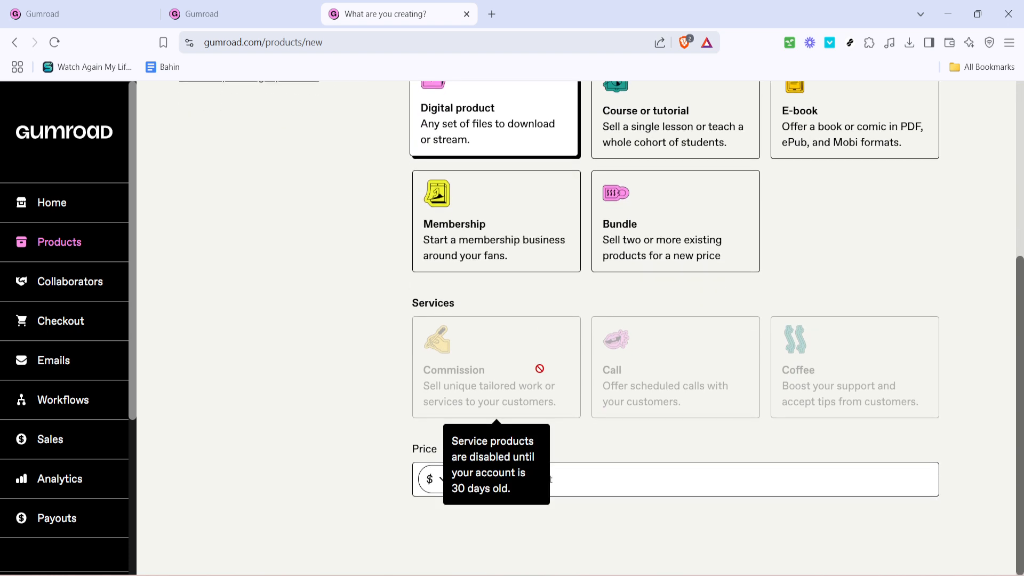
left_click(436, 479)
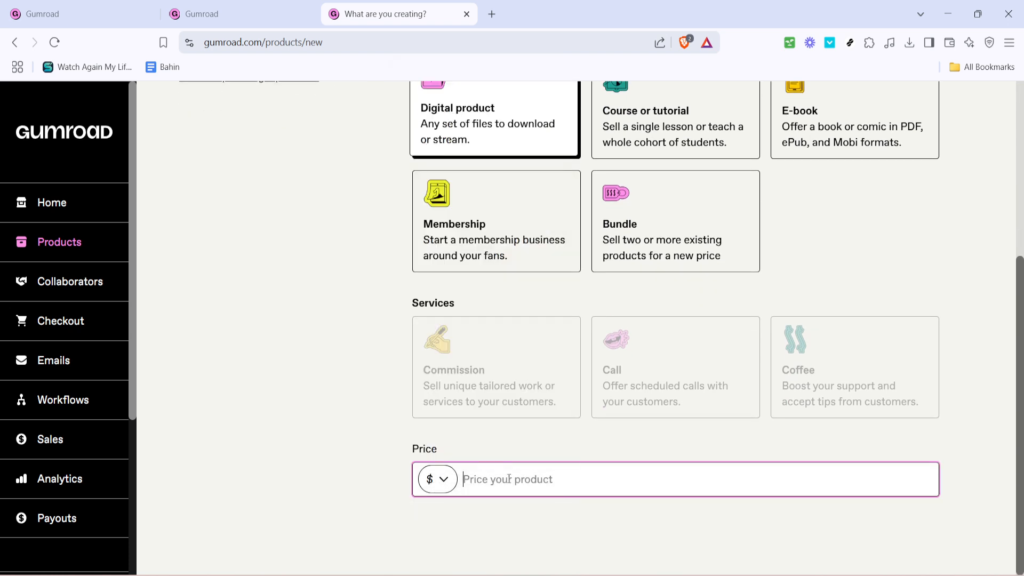
type("5")
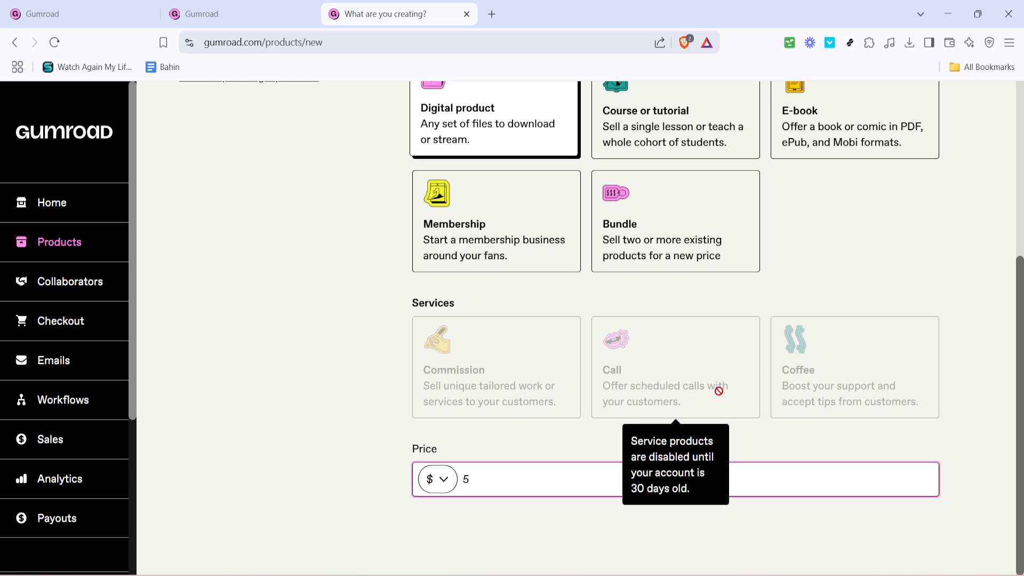
scroll("up", 3)
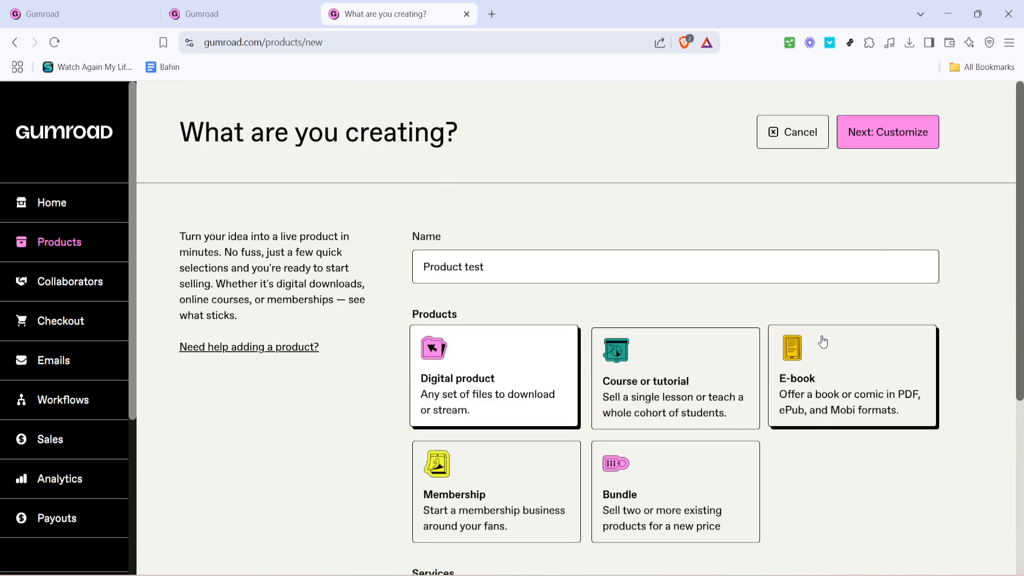
mouse_move(991, 147)
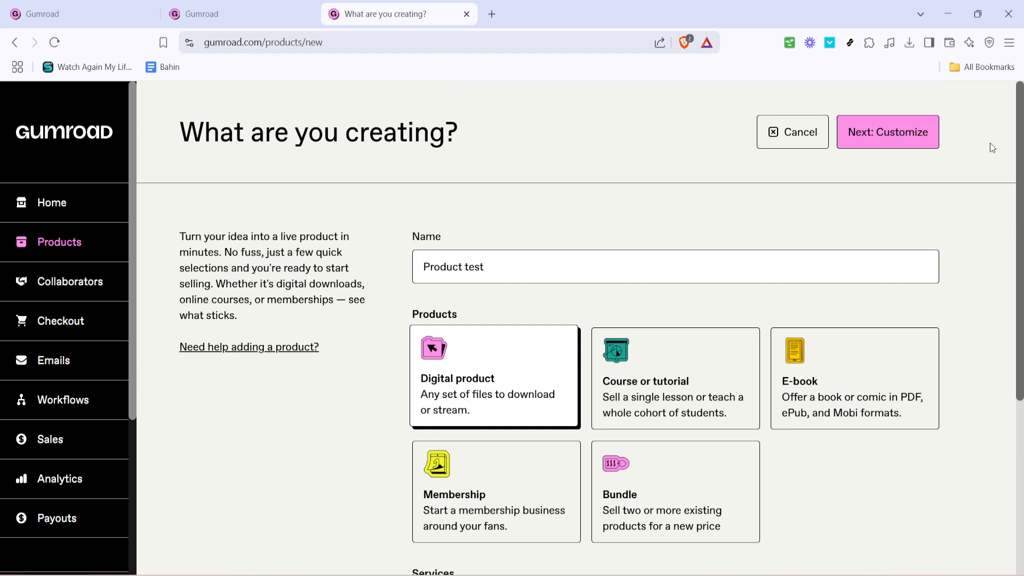
left_click(887, 132)
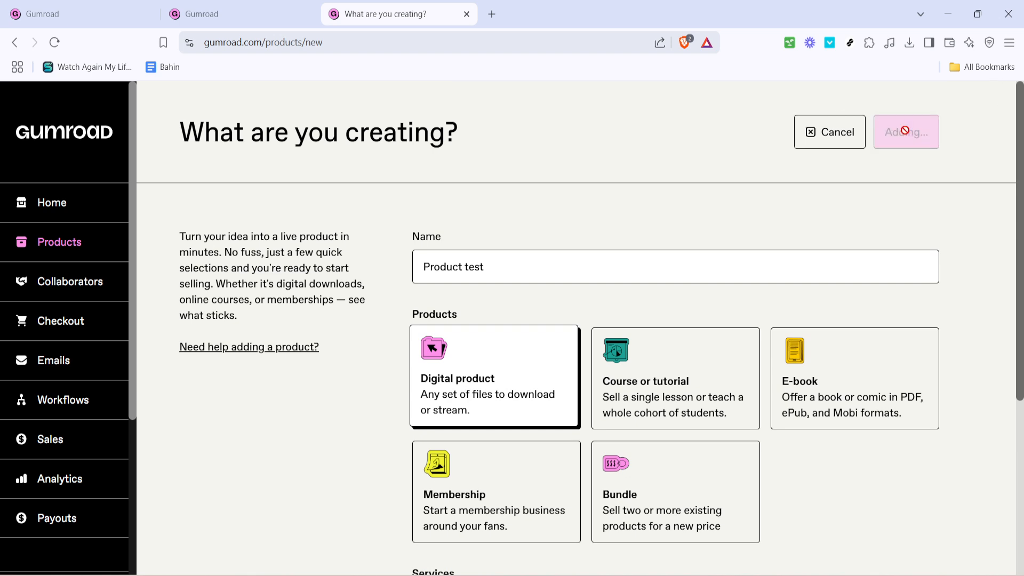
Save the Product test details and continue, reviewing the cover and thumbnail sections
left_click(905, 131)
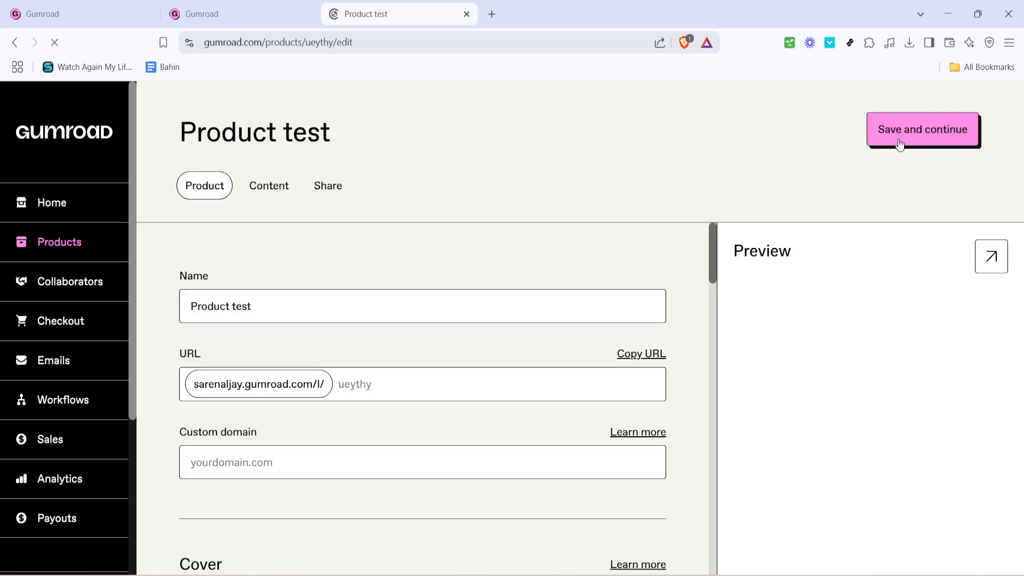
left_click(922, 129)
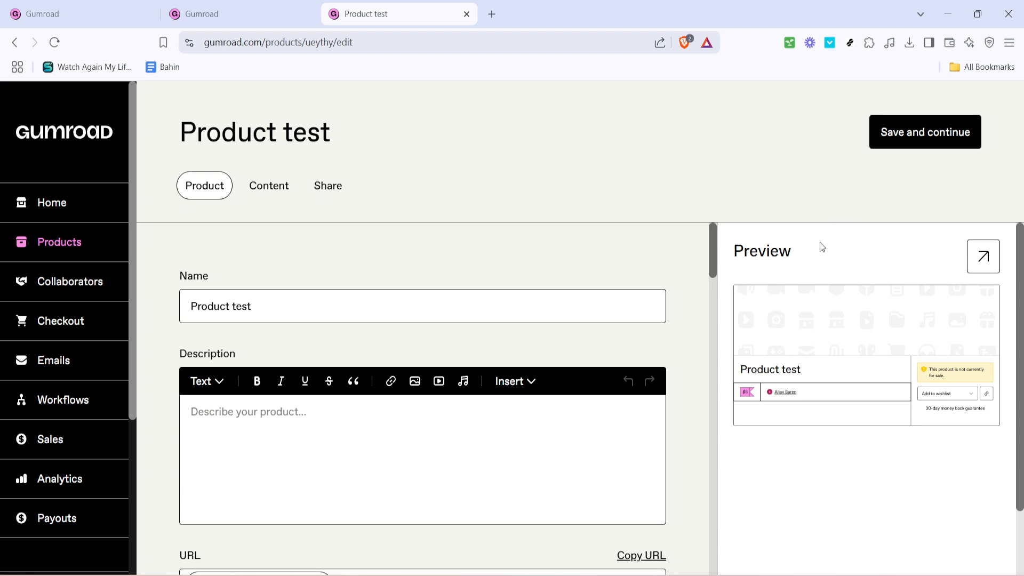
mouse_move(246, 402)
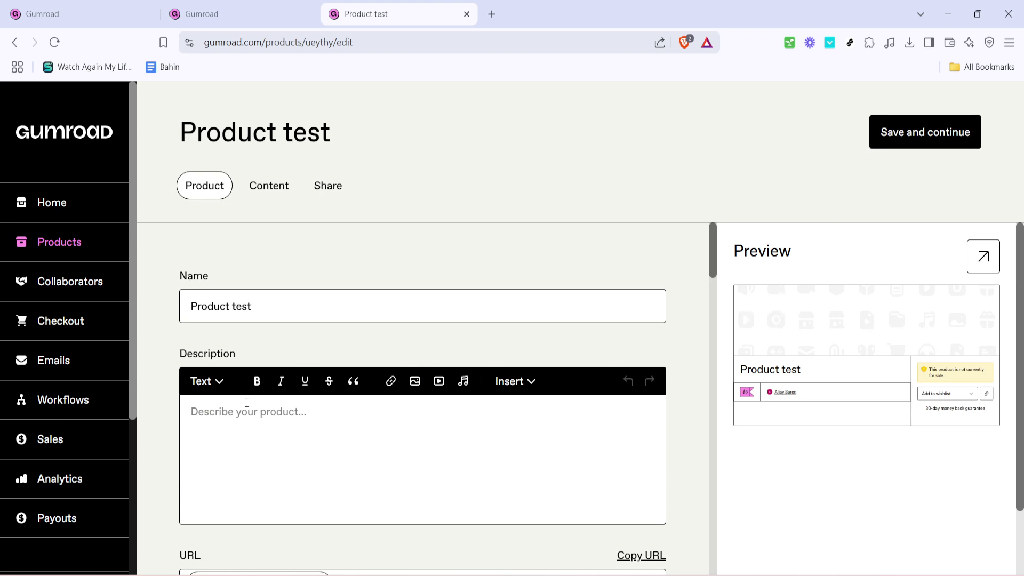
mouse_move(254, 404)
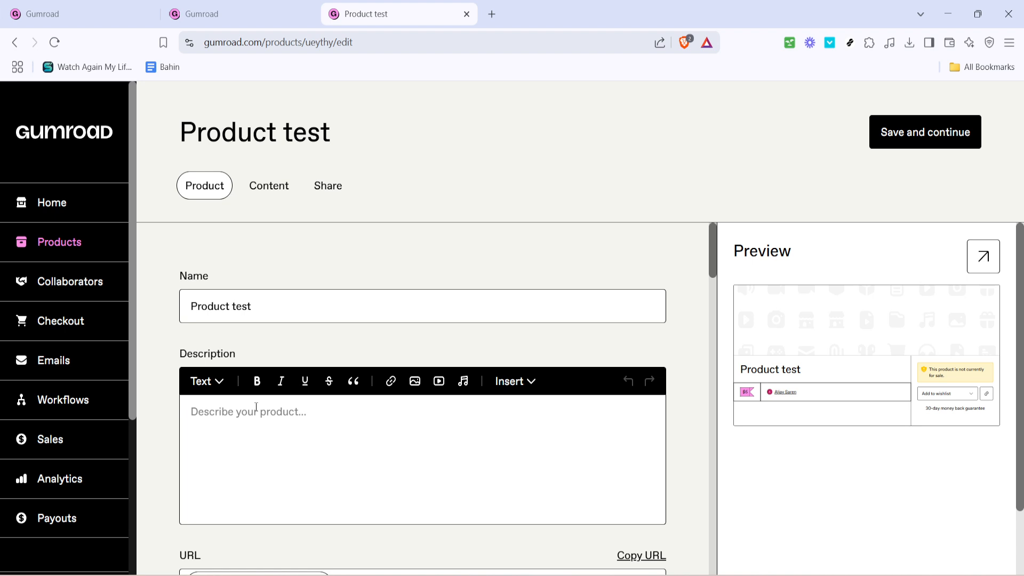
scroll("down", 3)
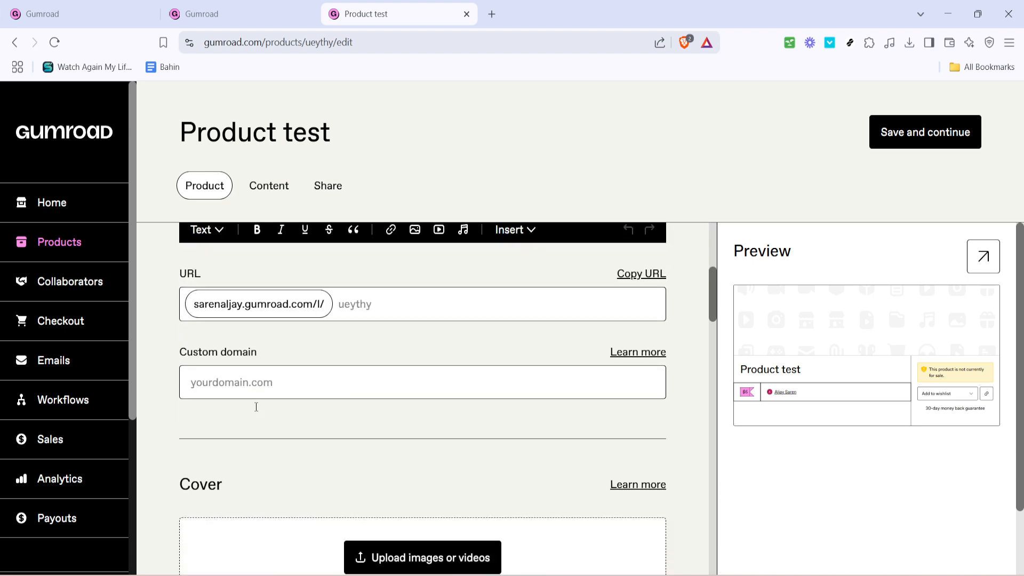
scroll("down", 3)
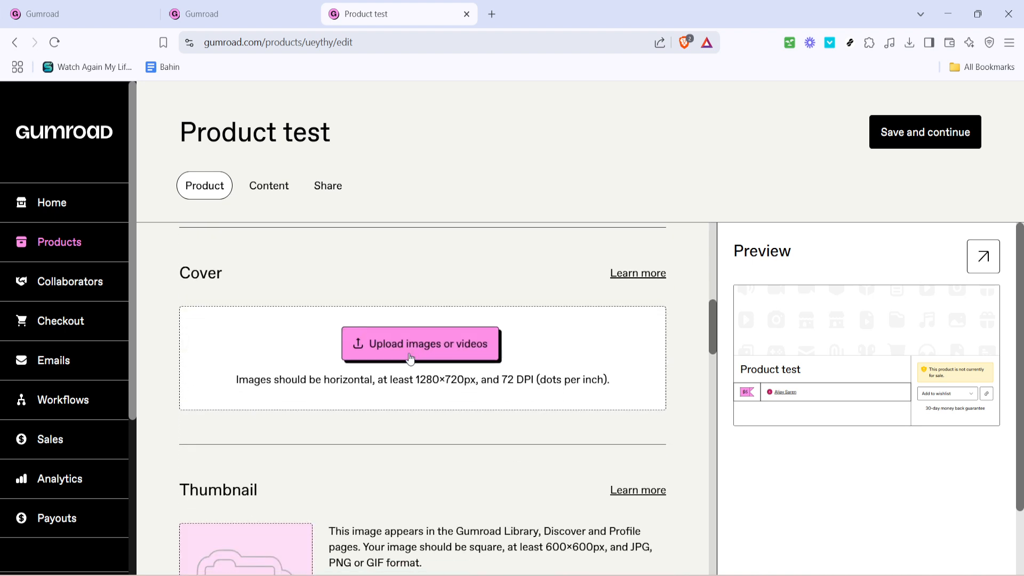
mouse_move(466, 370)
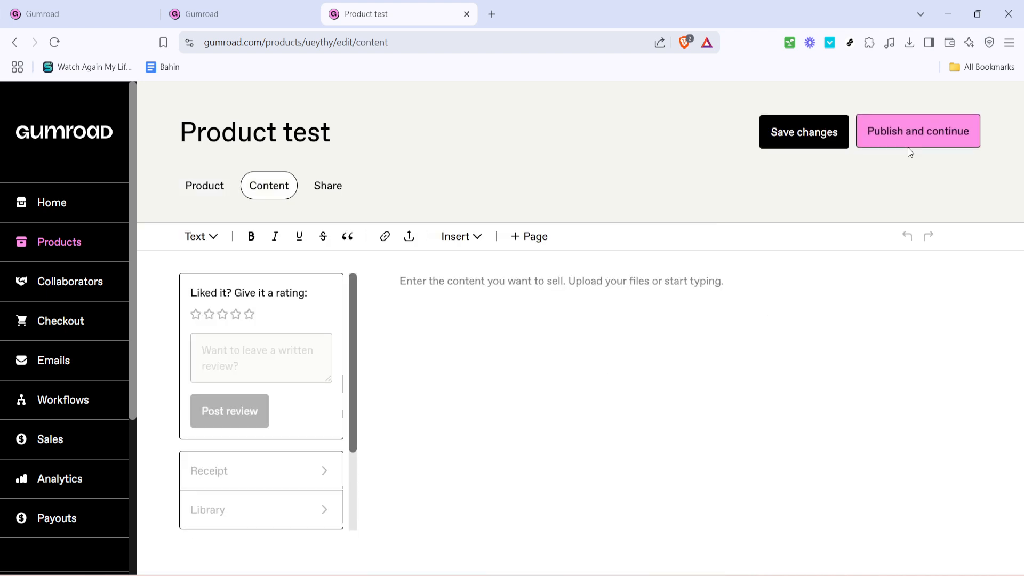
Save changes to Product test, leaving the empty Content editor focused for uploads
left_click(802, 132)
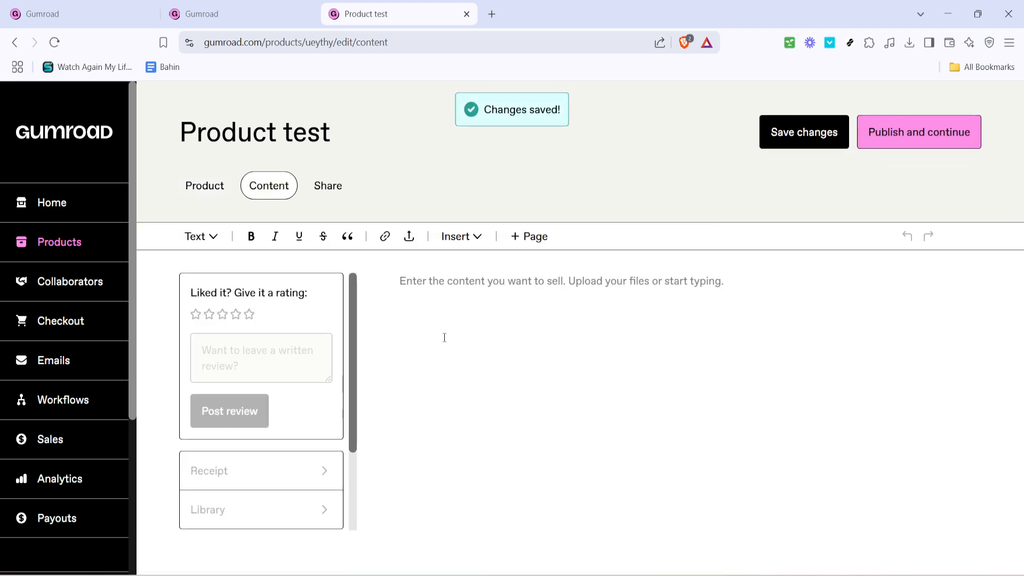
mouse_move(408, 236)
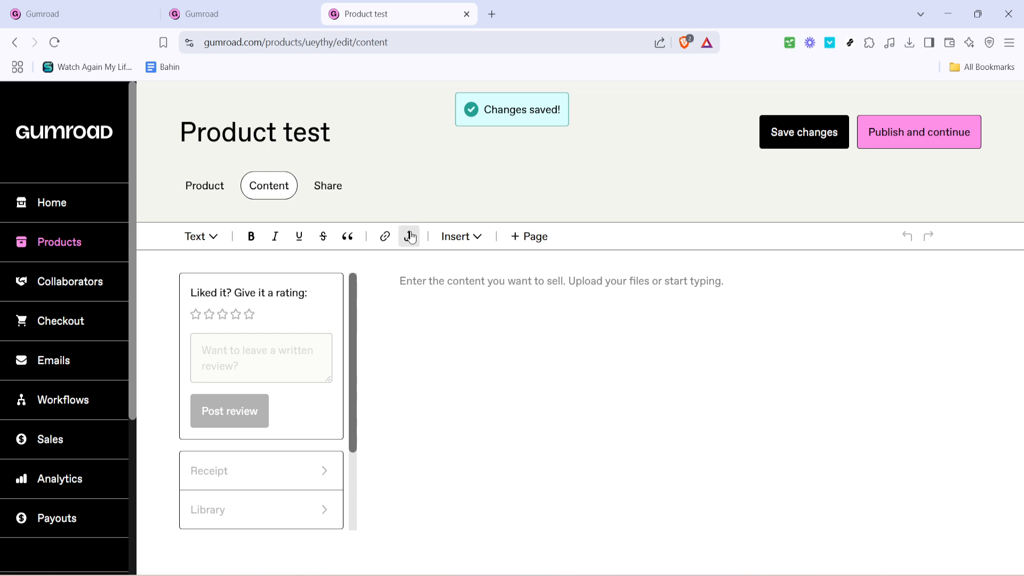
left_click(408, 236)
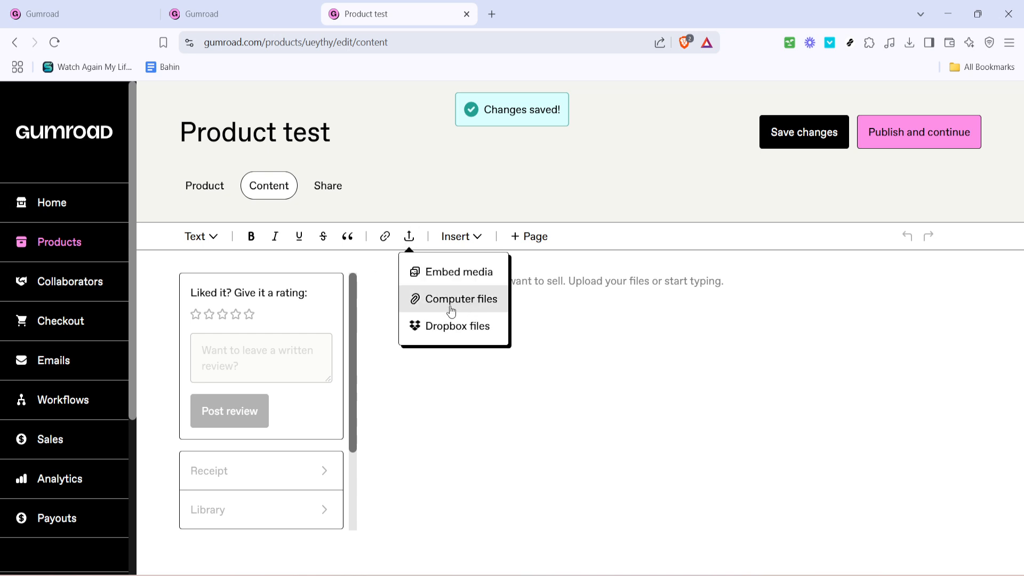
mouse_move(630, 319)
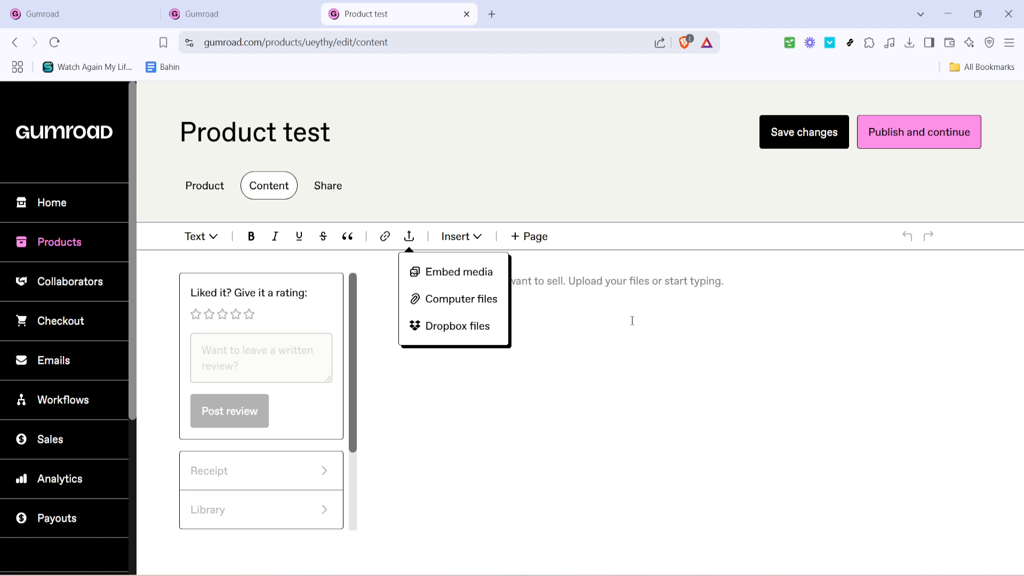
mouse_move(633, 353)
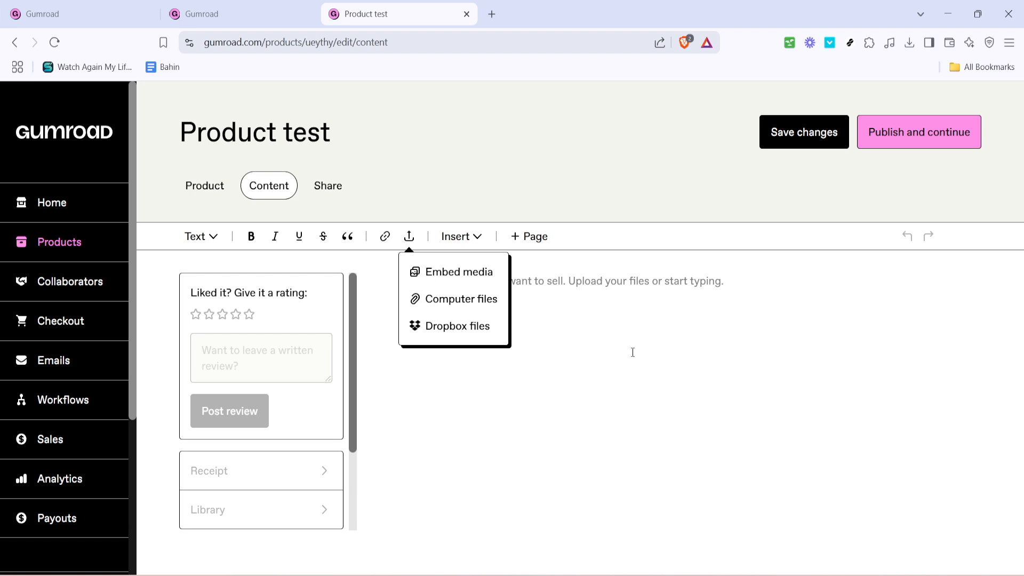
left_click(638, 363)
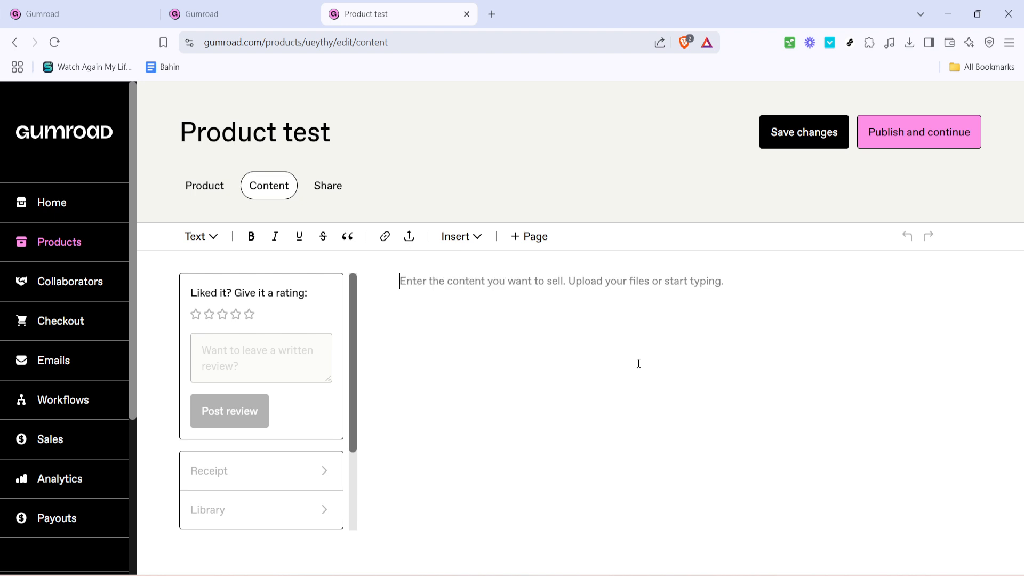